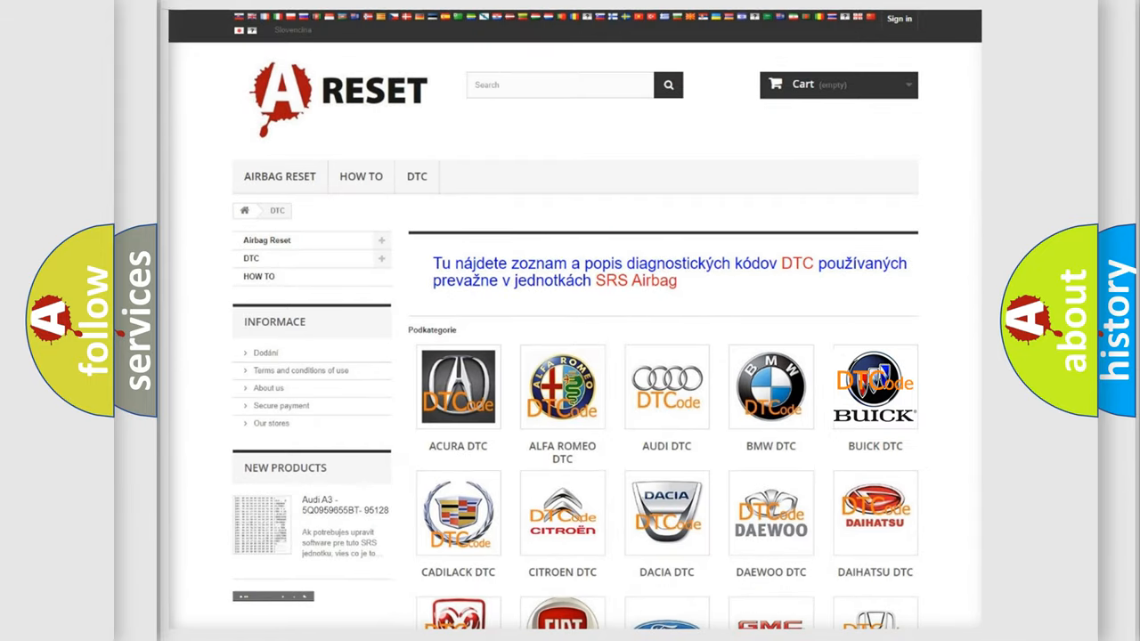
- Show the Buick DTC catalogue from the Subcategories logos and scroll through its codes
click(874, 386)
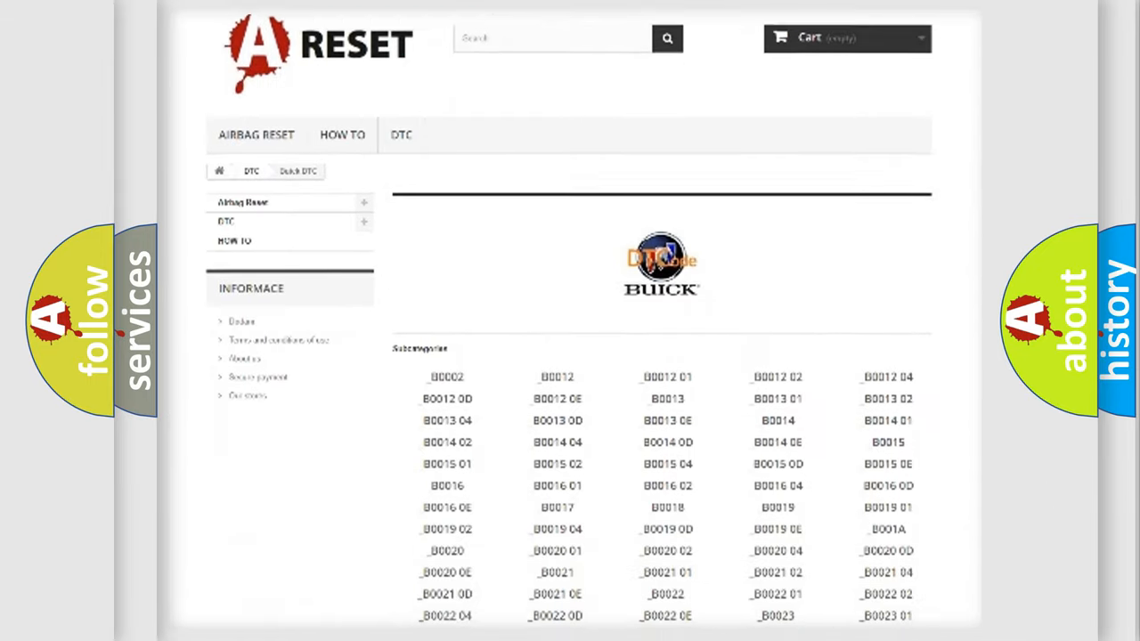
scroll(down, 3)
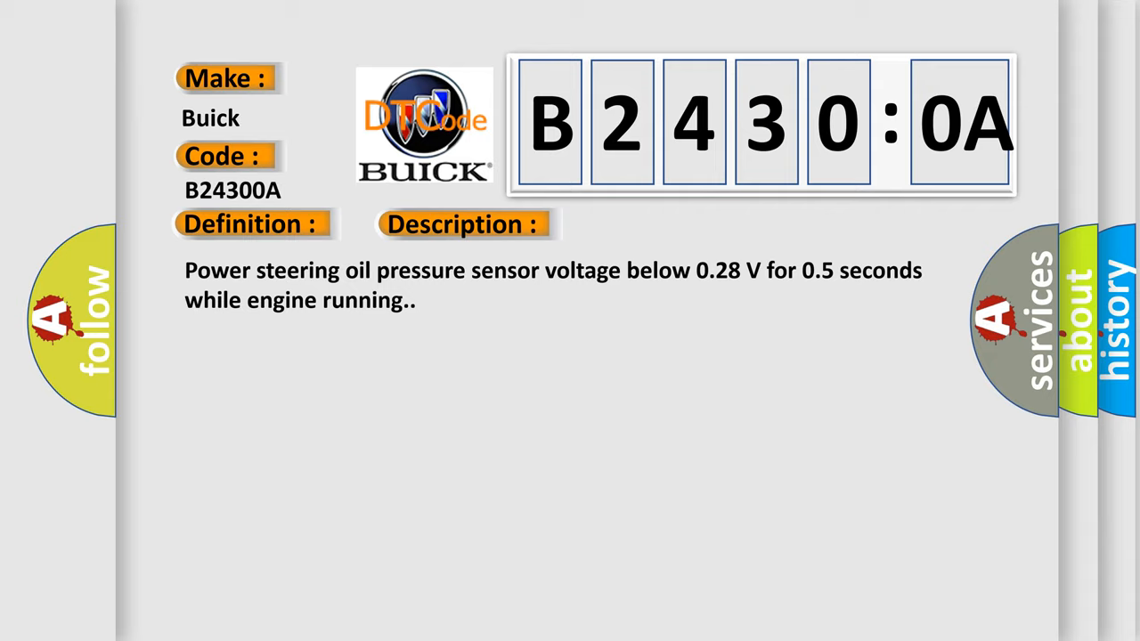
- Reveal the B24300A cause: open or short in the power steering oil pressure sensor circuit
click(655, 225)
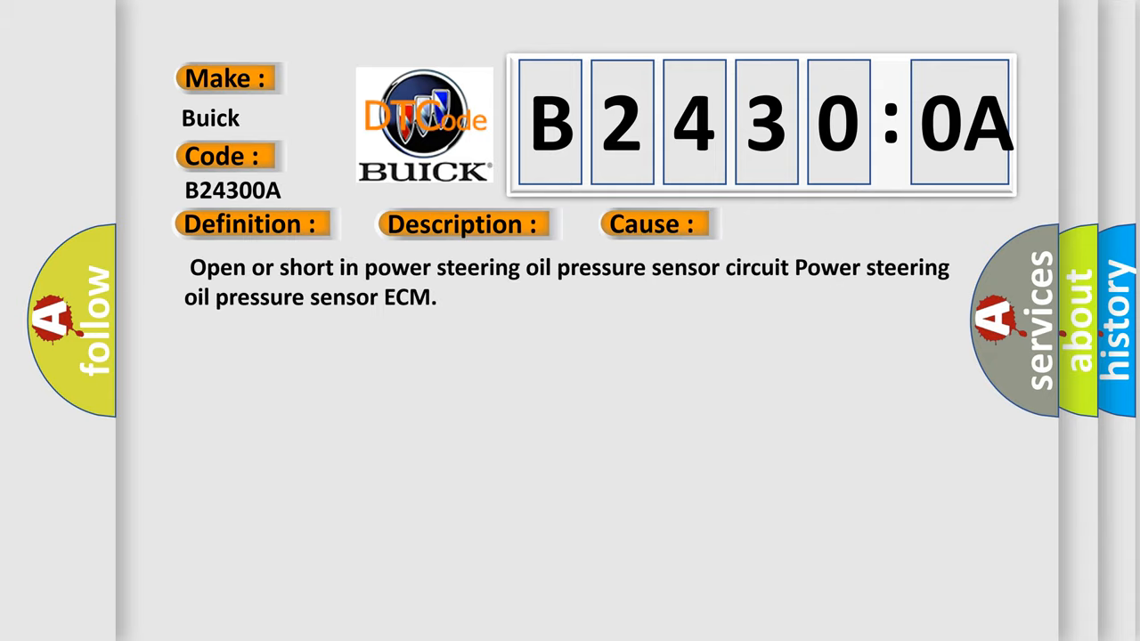